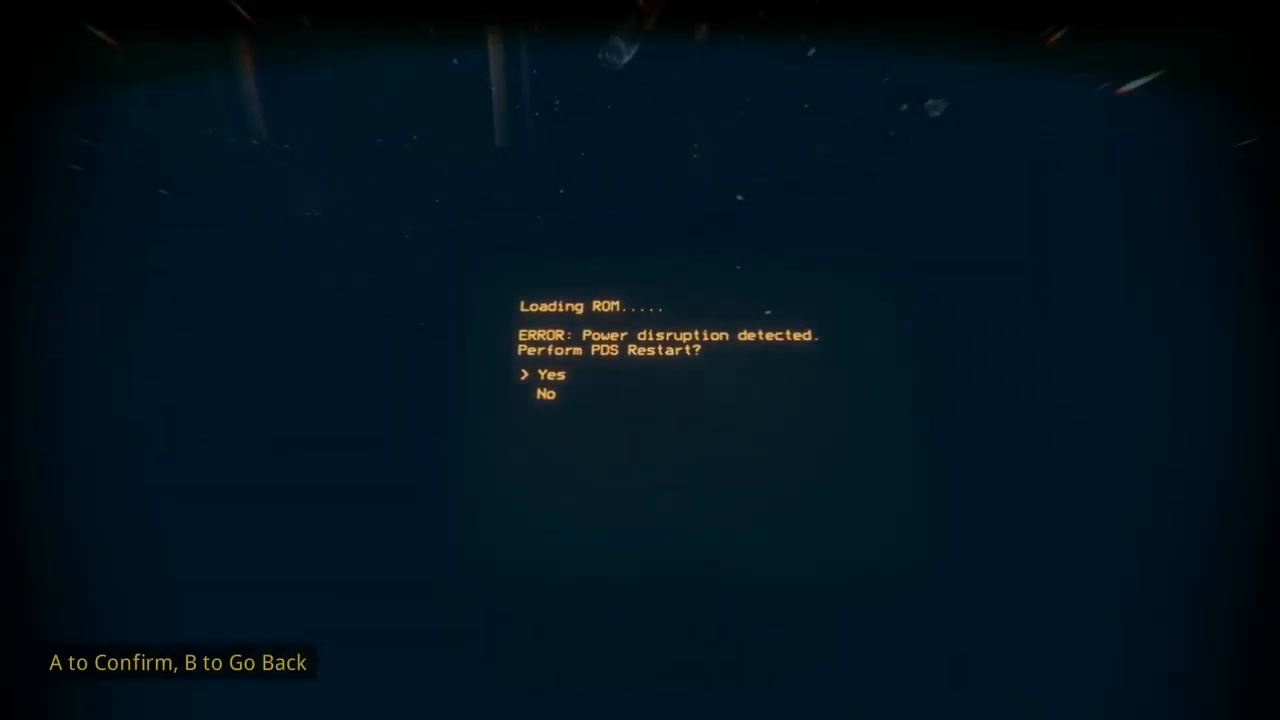
Confirm Yes to restart the PDS power system and head to the storage locker
key("a")
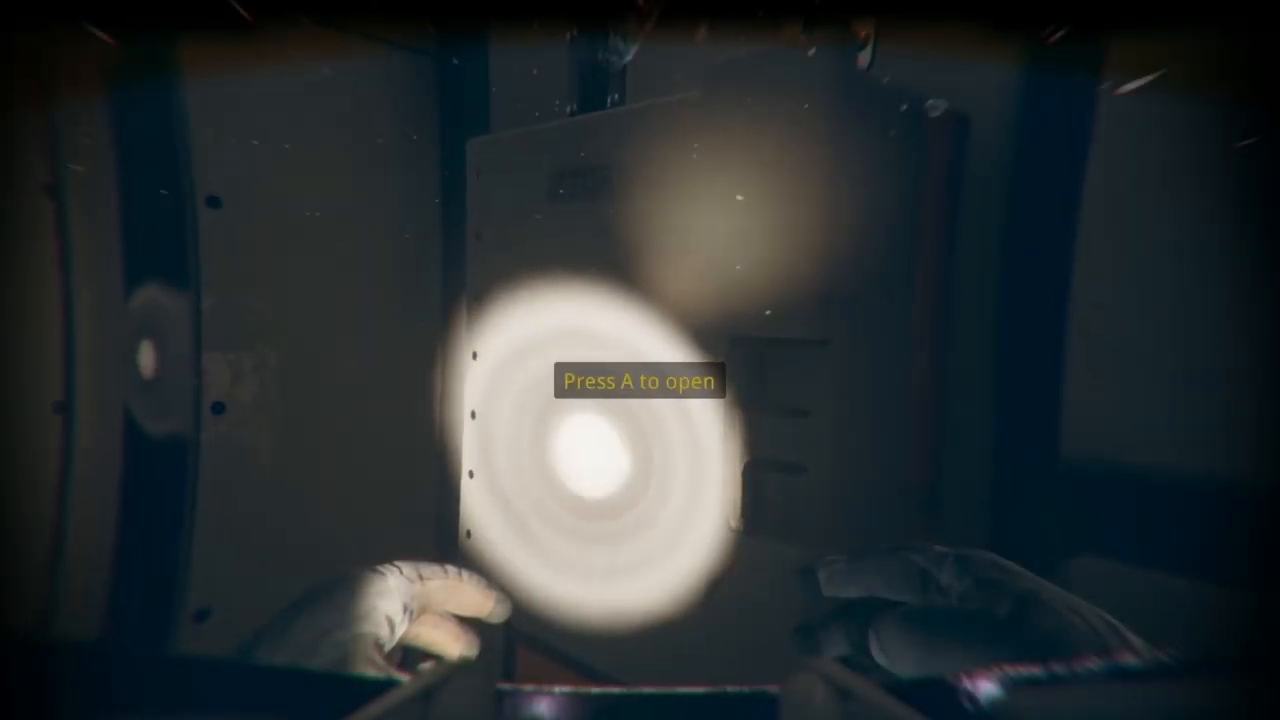
Take the red-striped cassette from the locker and start it playing in the cassette player
key("a")
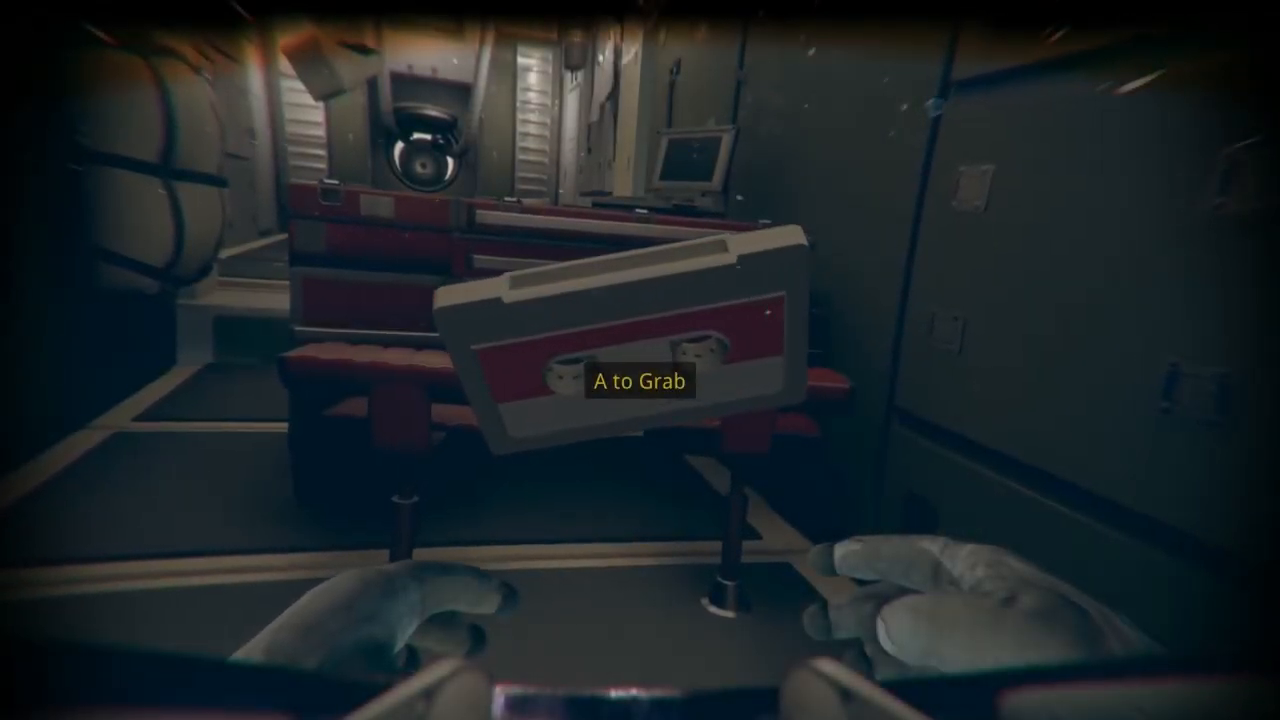
key("a")
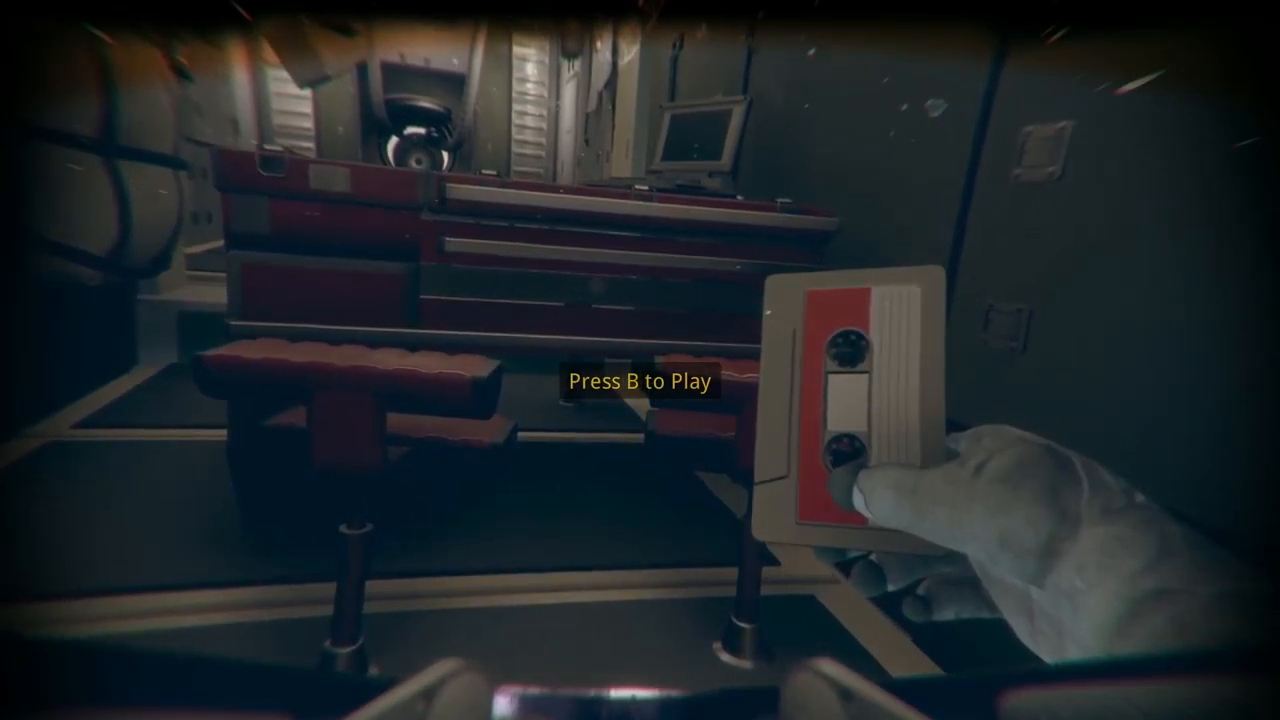
key("b")
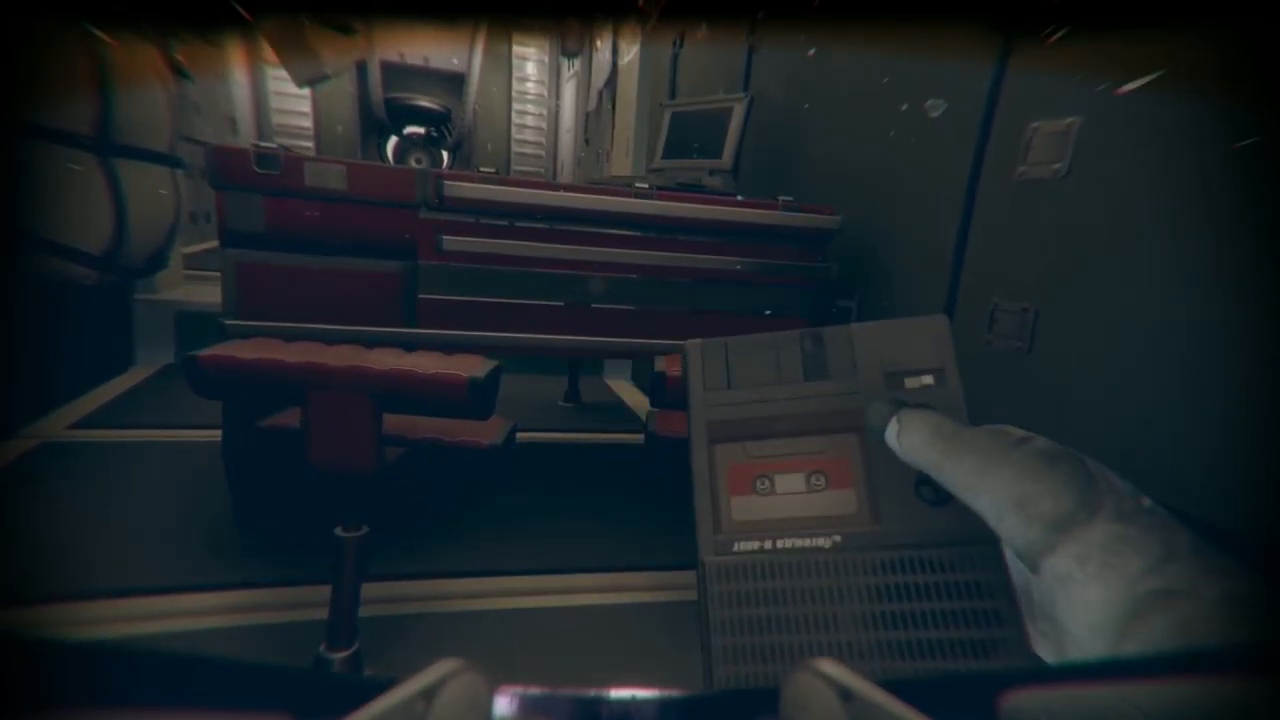